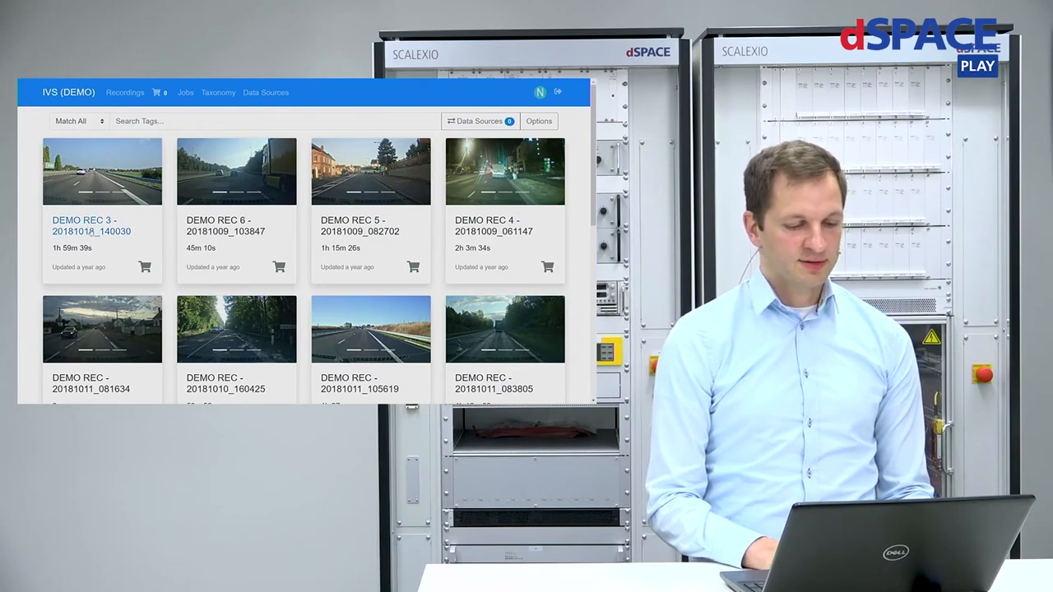
Add the Motorway and Night tags to the recording tag search
{"action": "left_click", "coordinate": [276, 121]}
{"action": "type", "text": "mo"}
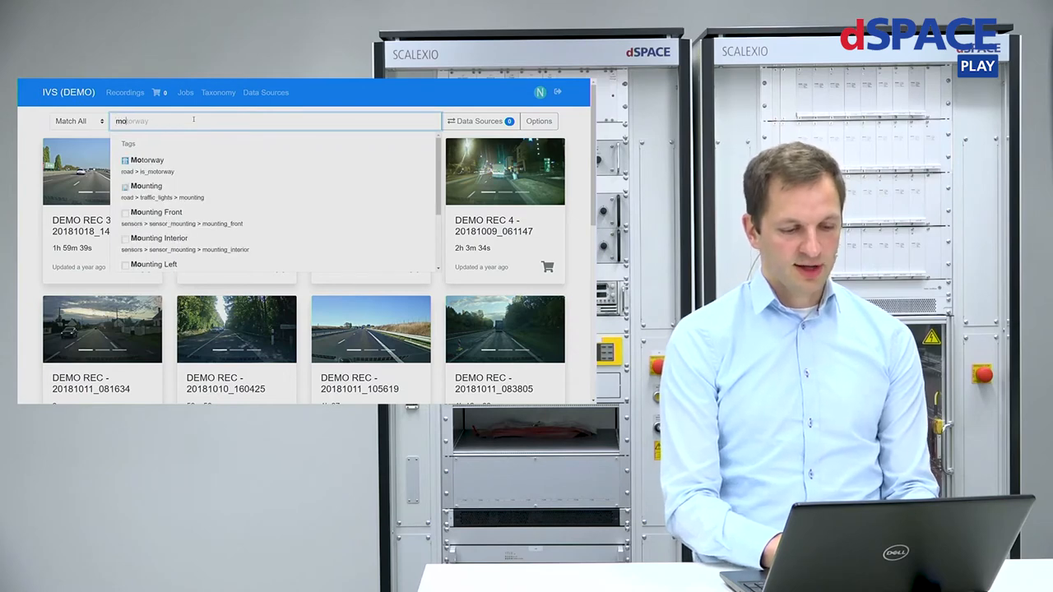
{"action": "left_click", "coordinate": [147, 160]}
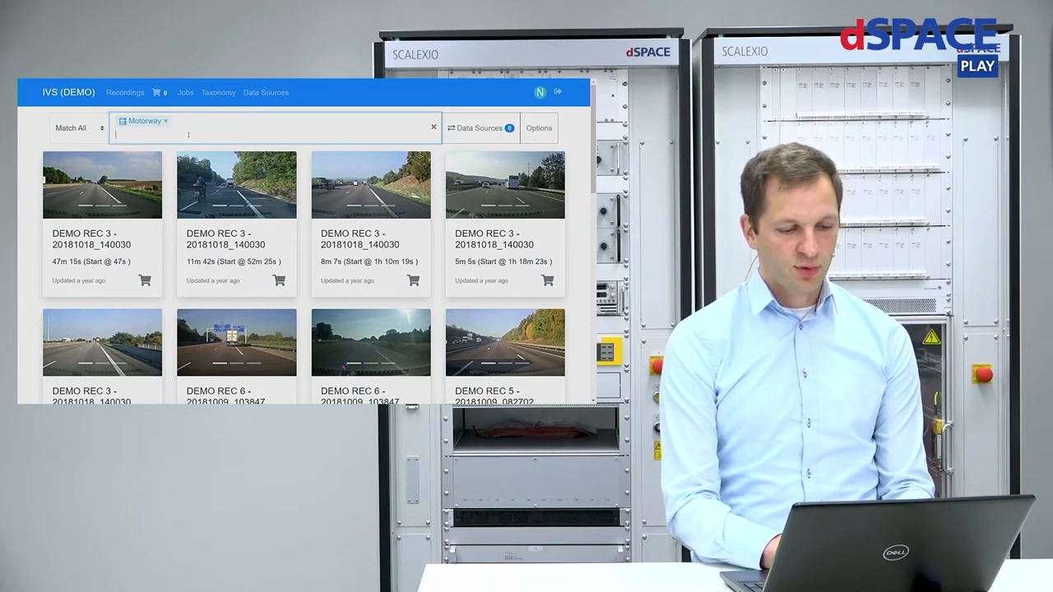
{"action": "type", "text": "n"}
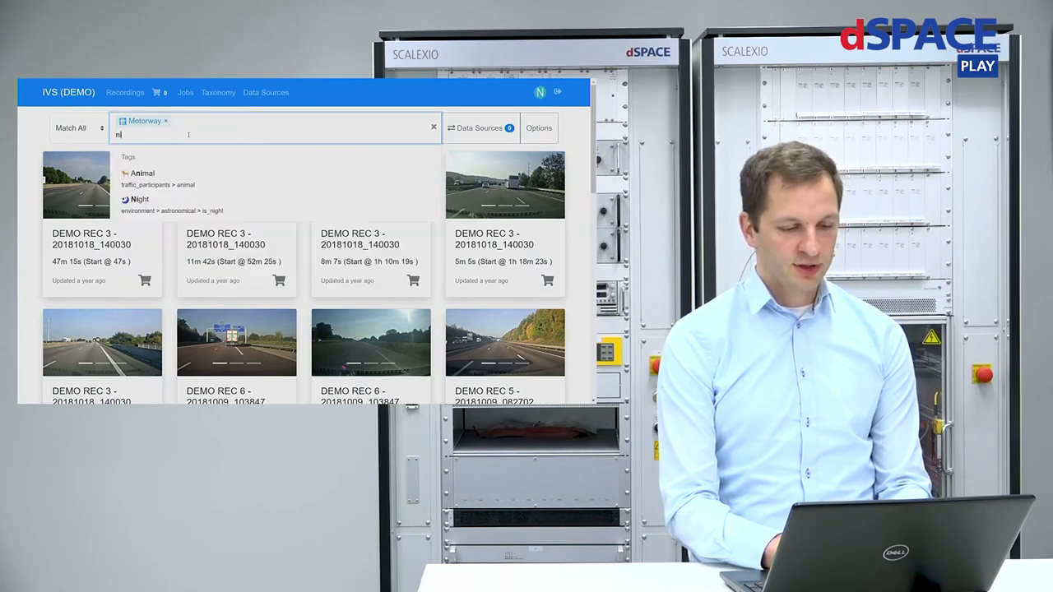
{"action": "left_click", "coordinate": [140, 199]}
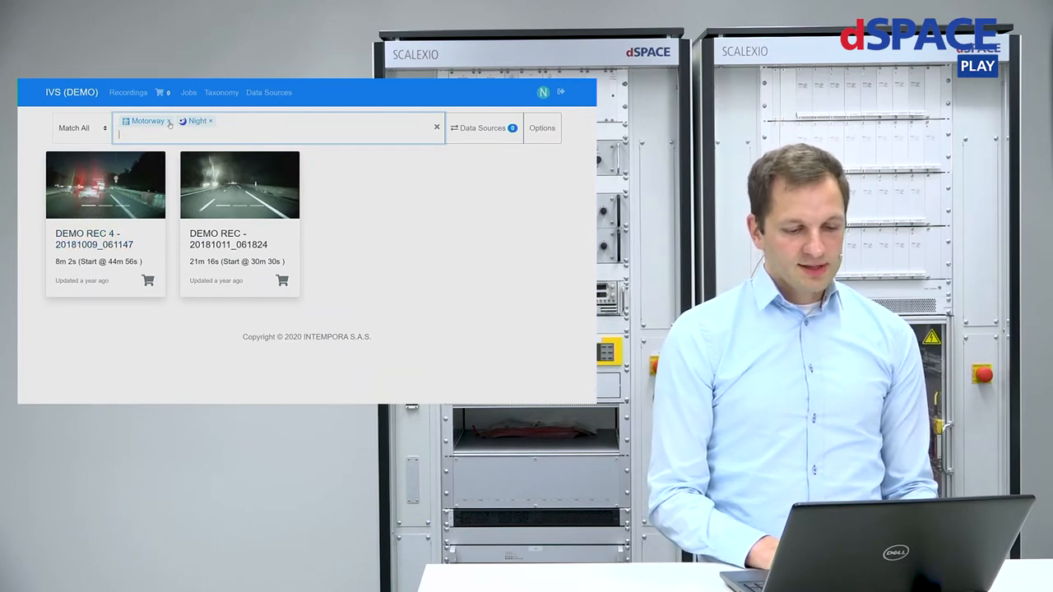
Swap the Motorway and Night tags for the Roundabout tag and browse its intervals
{"action": "left_click", "coordinate": [169, 121]}
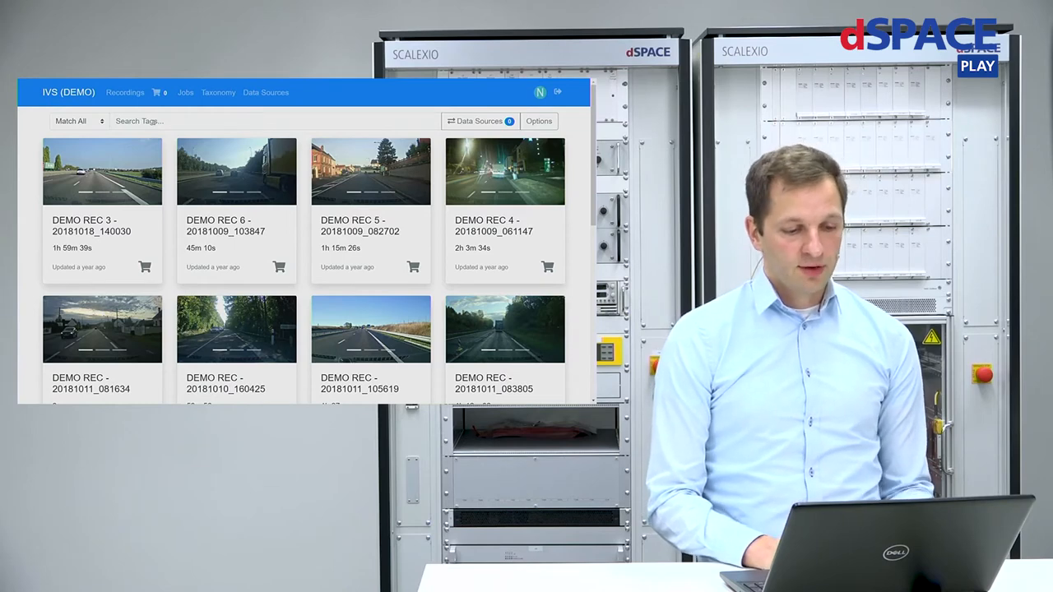
{"action": "type", "text": "round"}
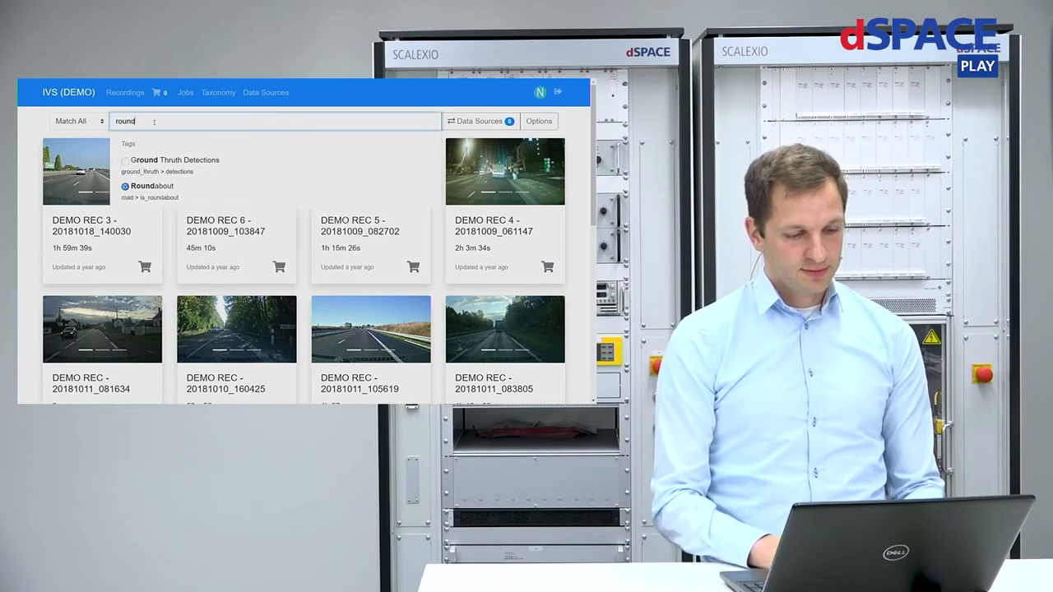
{"action": "left_click", "coordinate": [151, 185]}
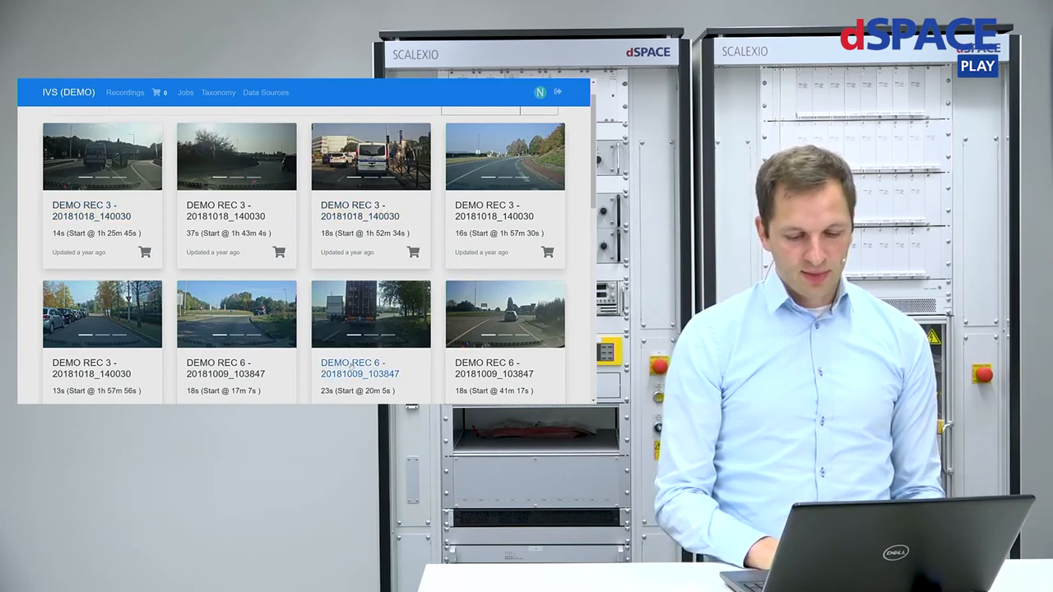
{"action": "scroll", "scroll_direction": "down", "scroll_amount": 3}
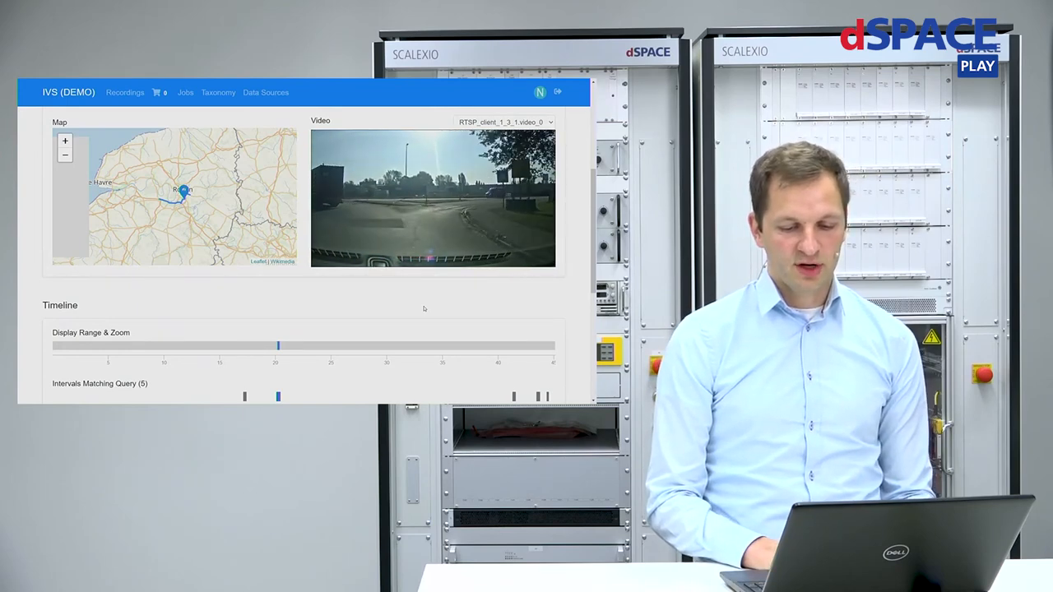
{"action": "left_click", "coordinate": [433, 198]}
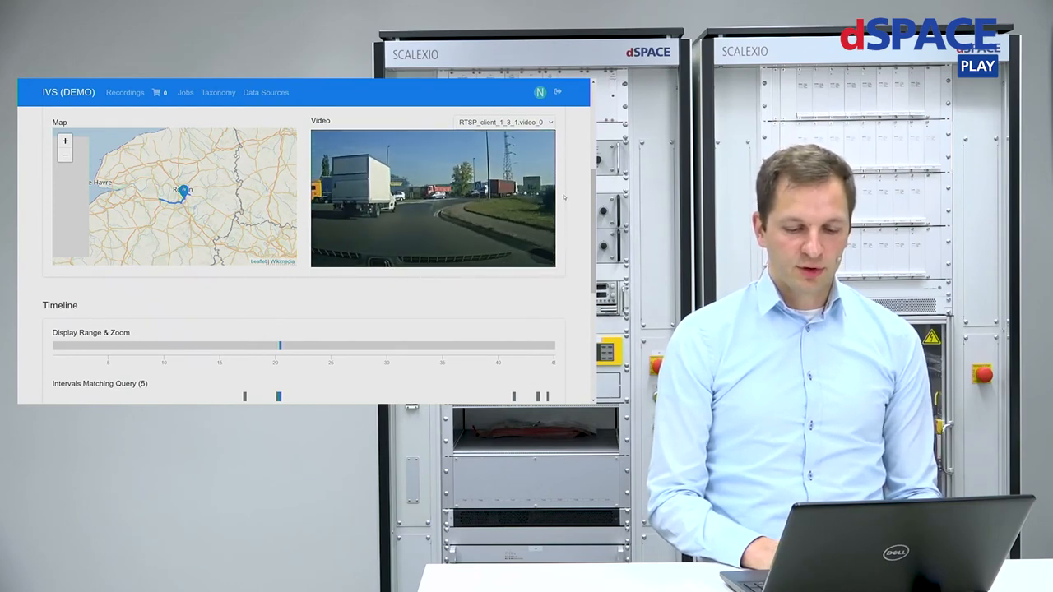
{"action": "left_click", "coordinate": [432, 198]}
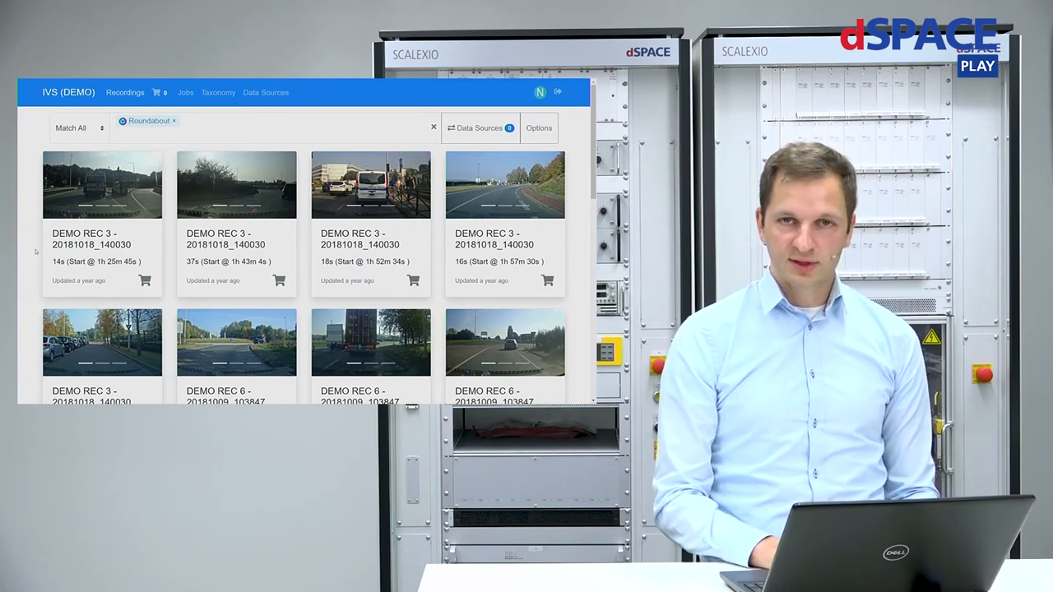
Add the 23s DEMO REC 6 roundabout interval to the cart
{"action": "scroll", "scroll_direction": "down", "scroll_amount": 3}
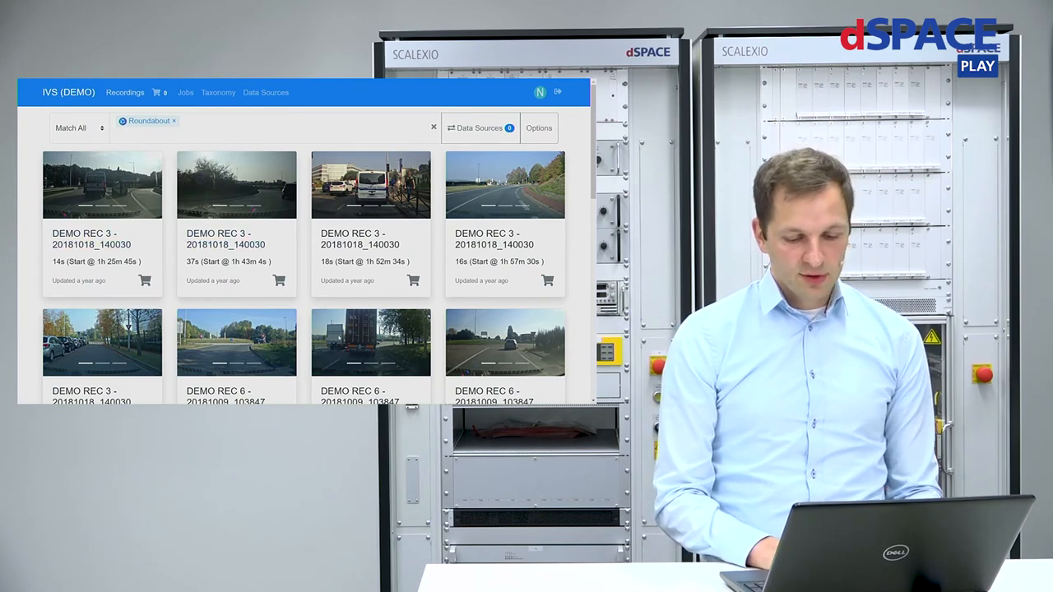
{"action": "scroll", "scroll_direction": "down", "scroll_amount": 3}
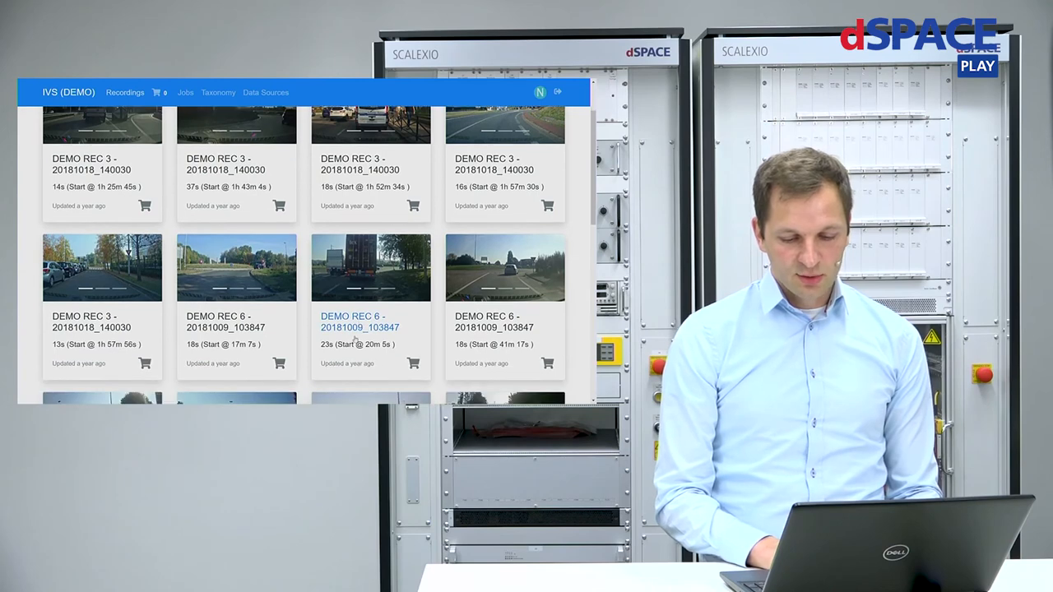
{"action": "left_click", "coordinate": [413, 364]}
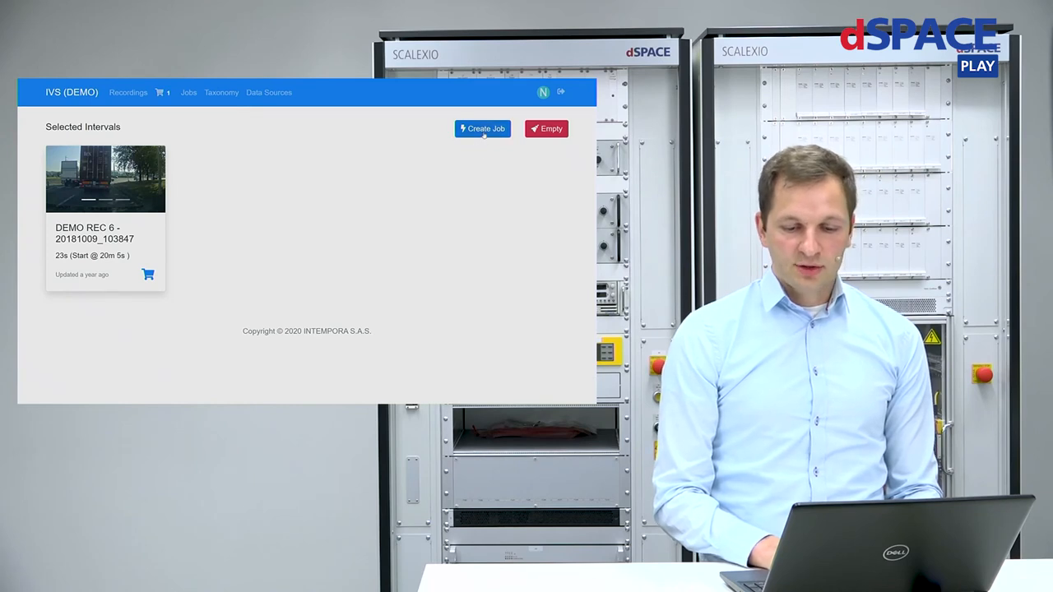
Create a Process job prefilled from the Object Detection template
{"action": "left_click", "coordinate": [482, 129]}
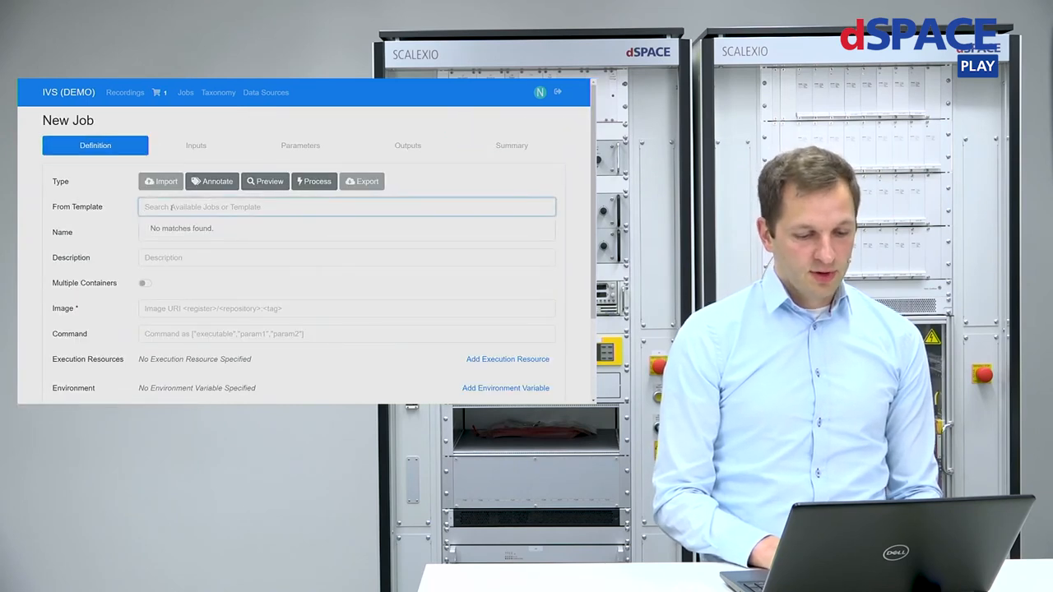
{"action": "left_click", "coordinate": [314, 181]}
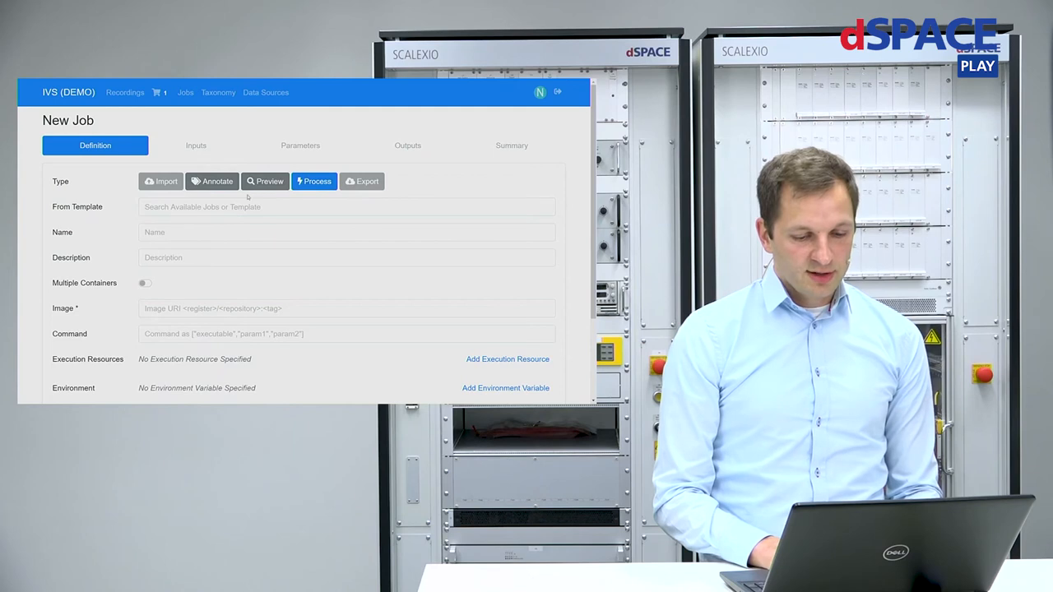
{"action": "left_click", "coordinate": [346, 206]}
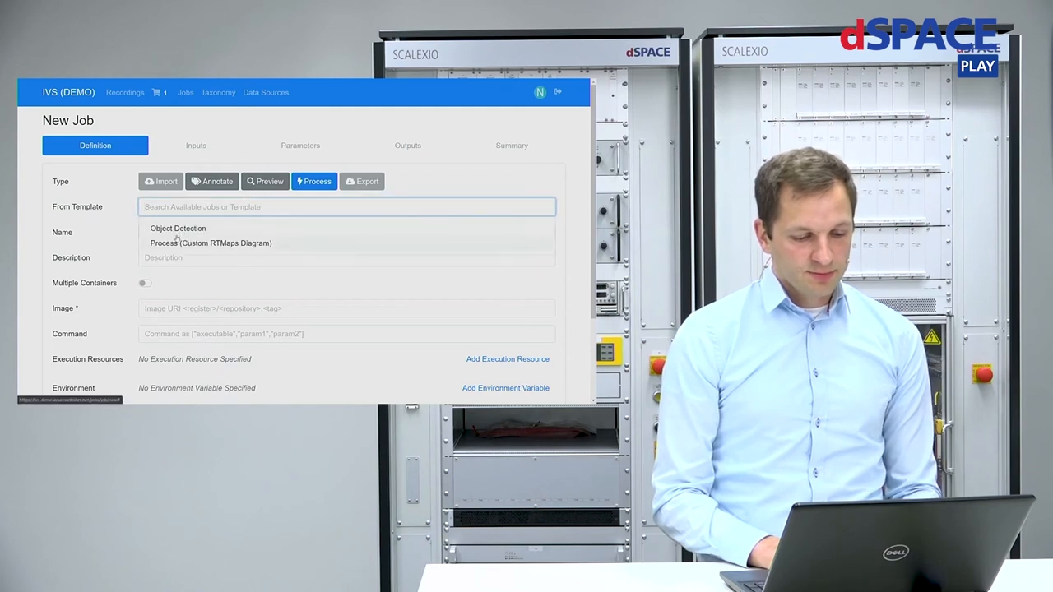
{"action": "left_click", "coordinate": [178, 228]}
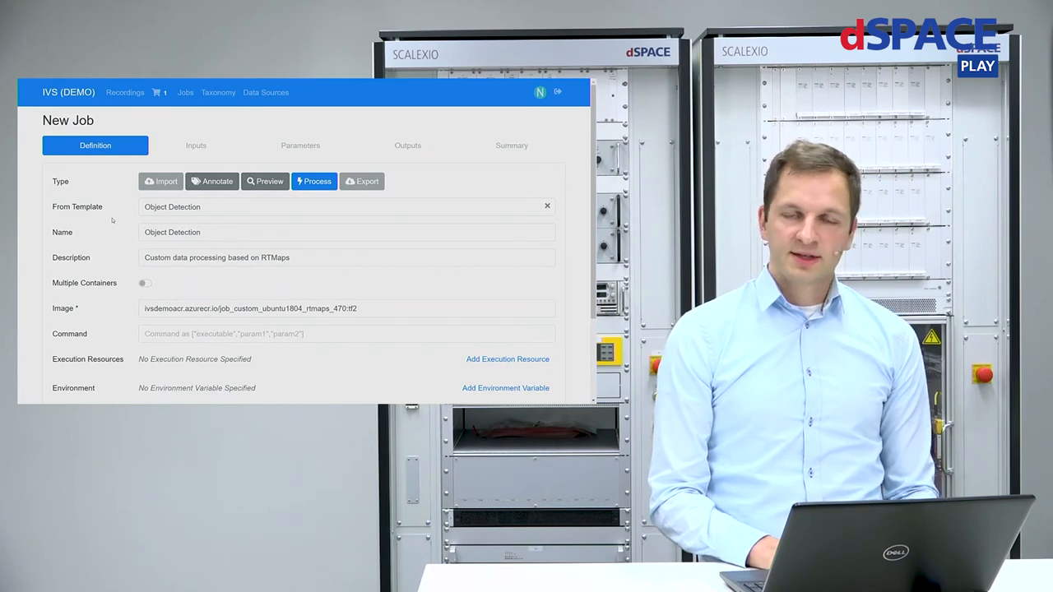
{"action": "scroll", "scroll_direction": "down", "scroll_amount": 3}
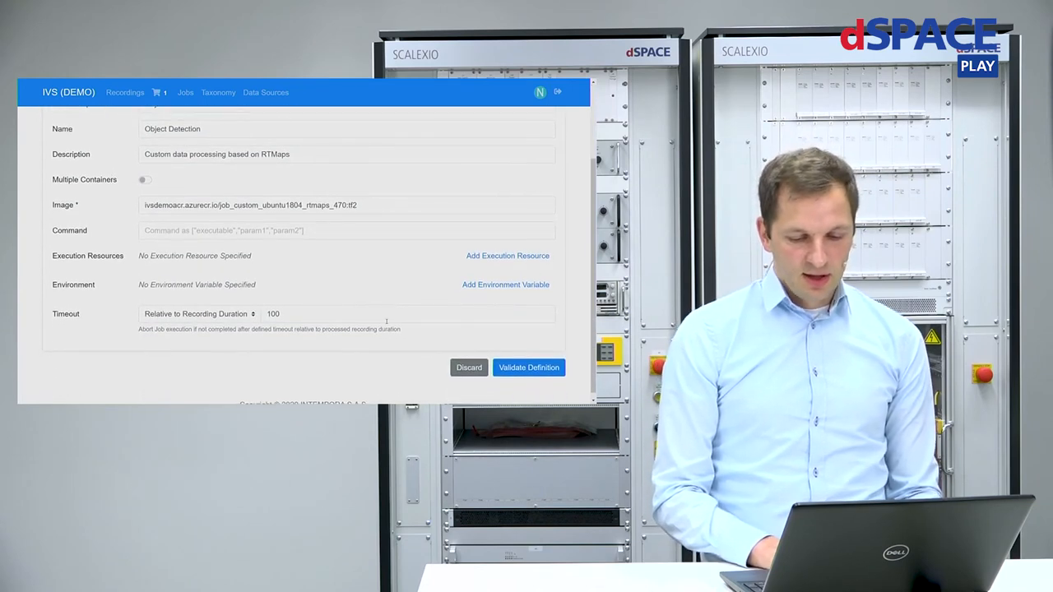
Validate the job definition, inputs and outputs, then submit the Object Detection job
{"action": "left_click", "coordinate": [528, 367]}
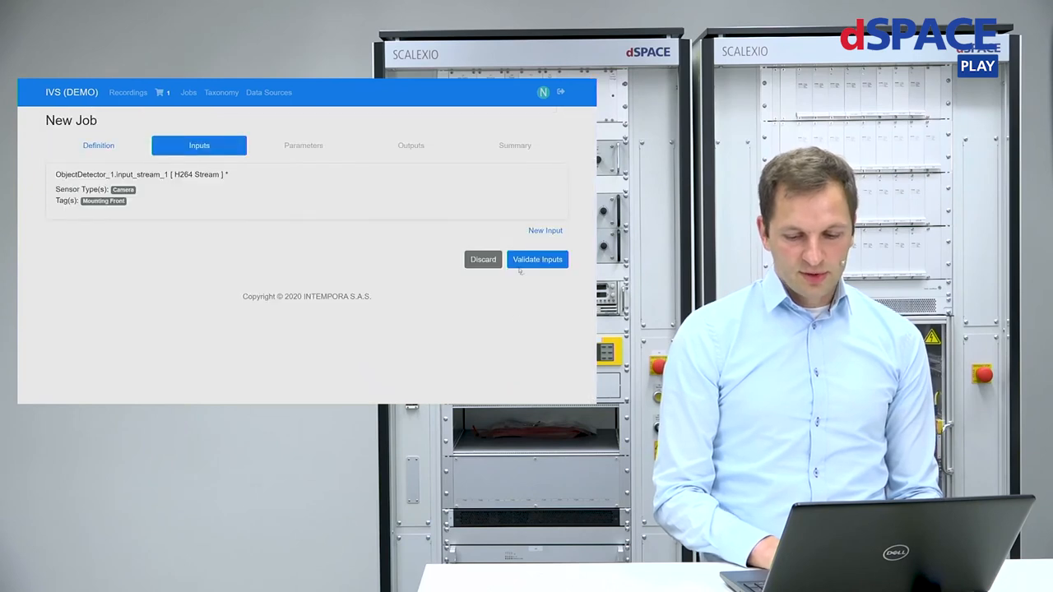
{"action": "left_click", "coordinate": [537, 259]}
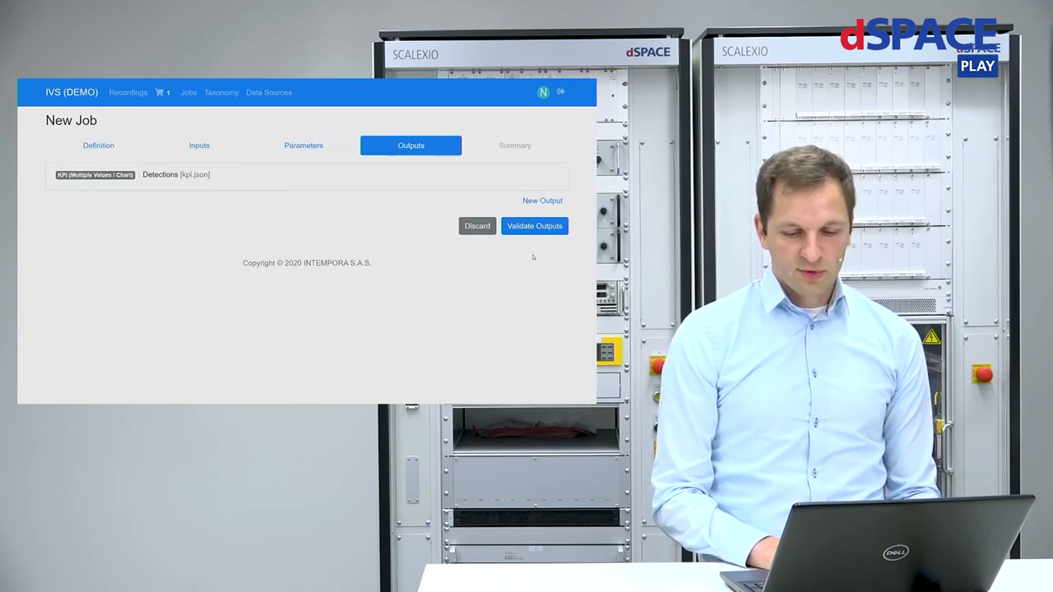
{"action": "left_click", "coordinate": [534, 226]}
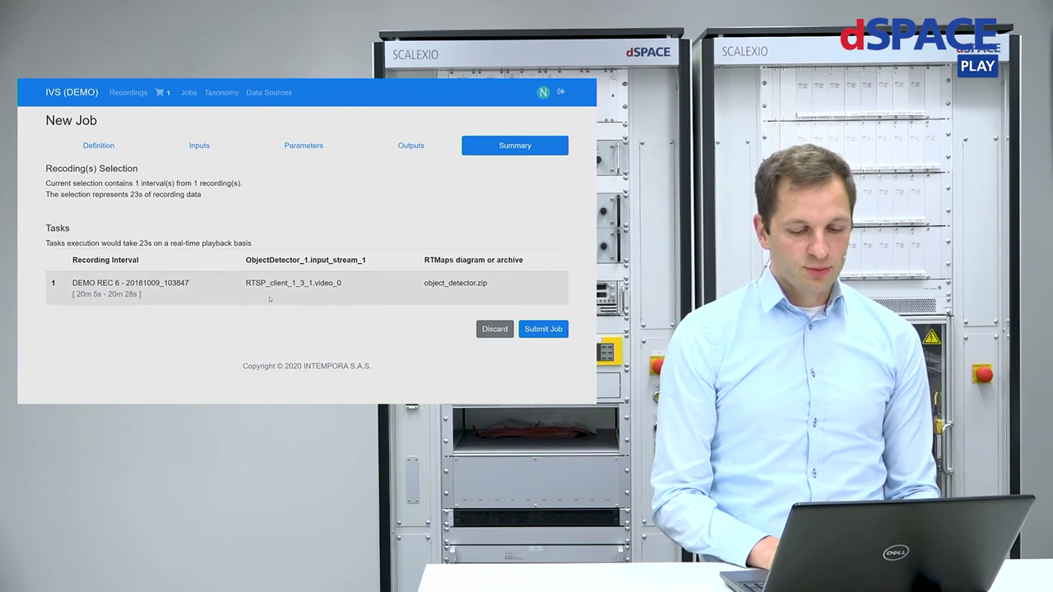
{"action": "left_click", "coordinate": [543, 330]}
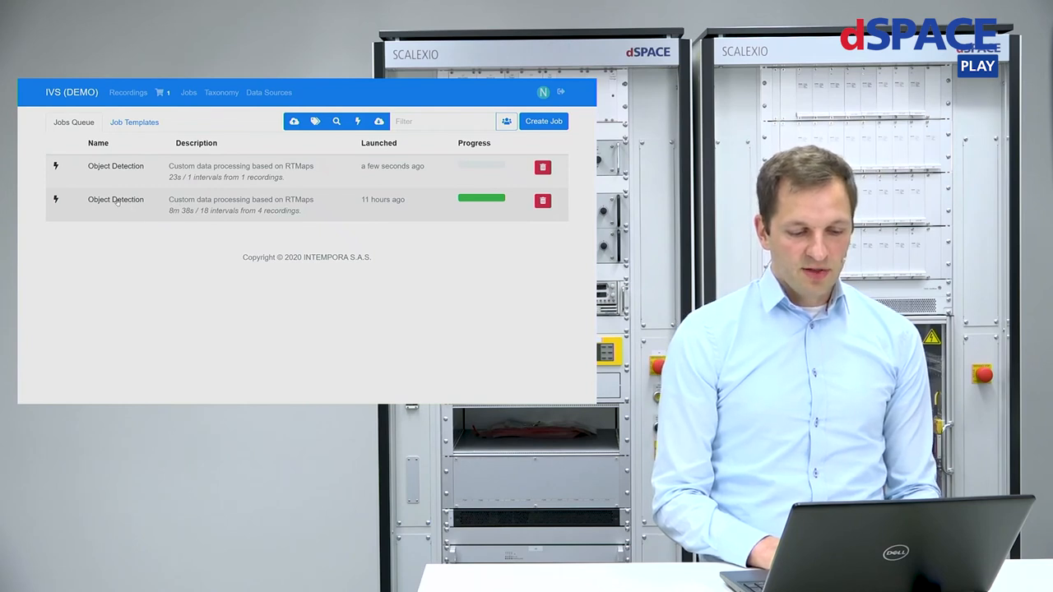
{"action": "left_click", "coordinate": [115, 165]}
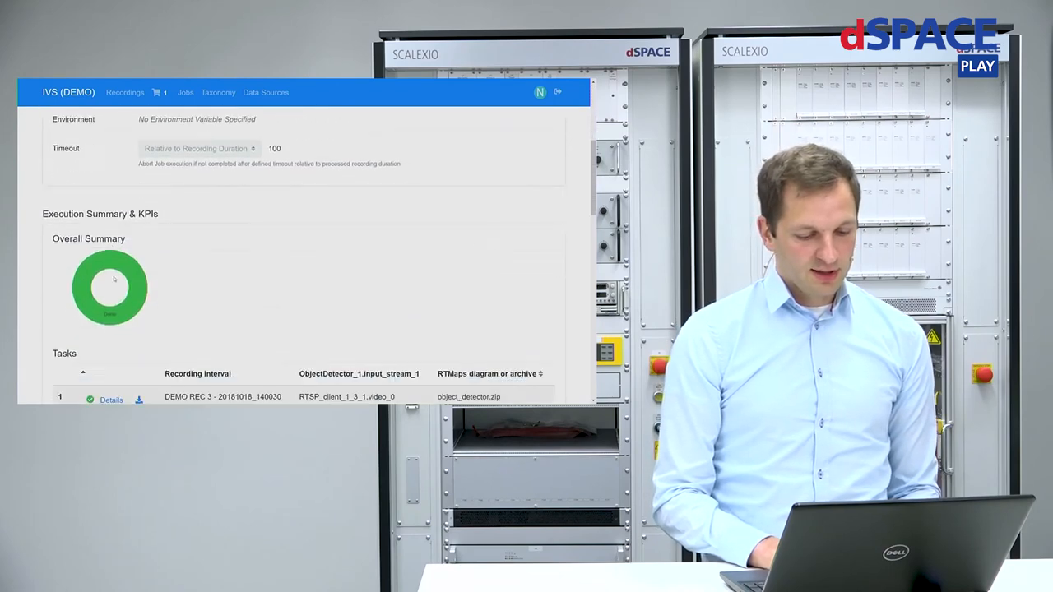
{"action": "scroll", "scroll_direction": "down", "scroll_amount": 3}
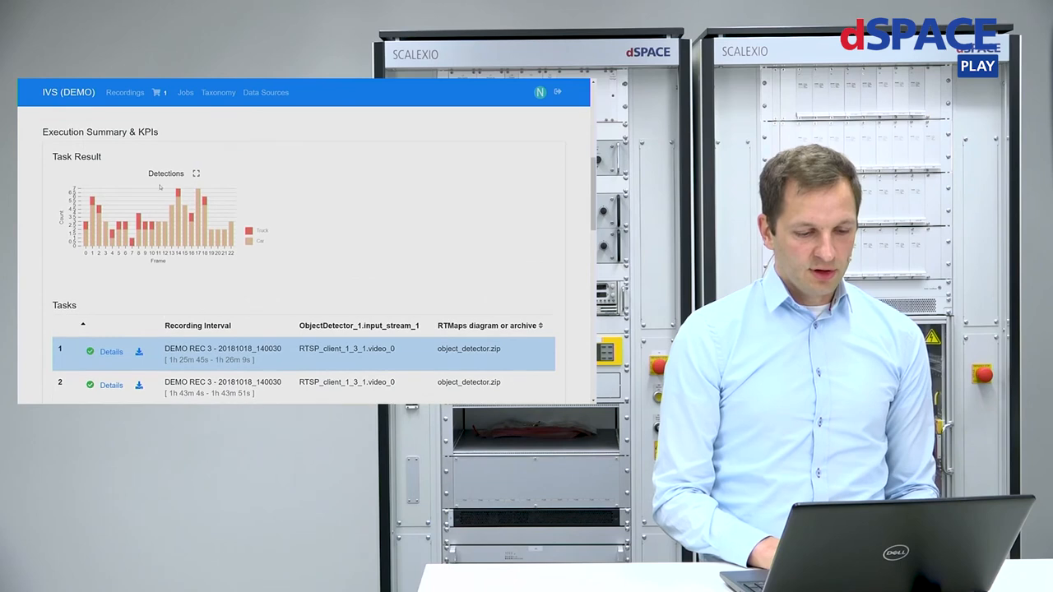
{"action": "left_click", "coordinate": [196, 173]}
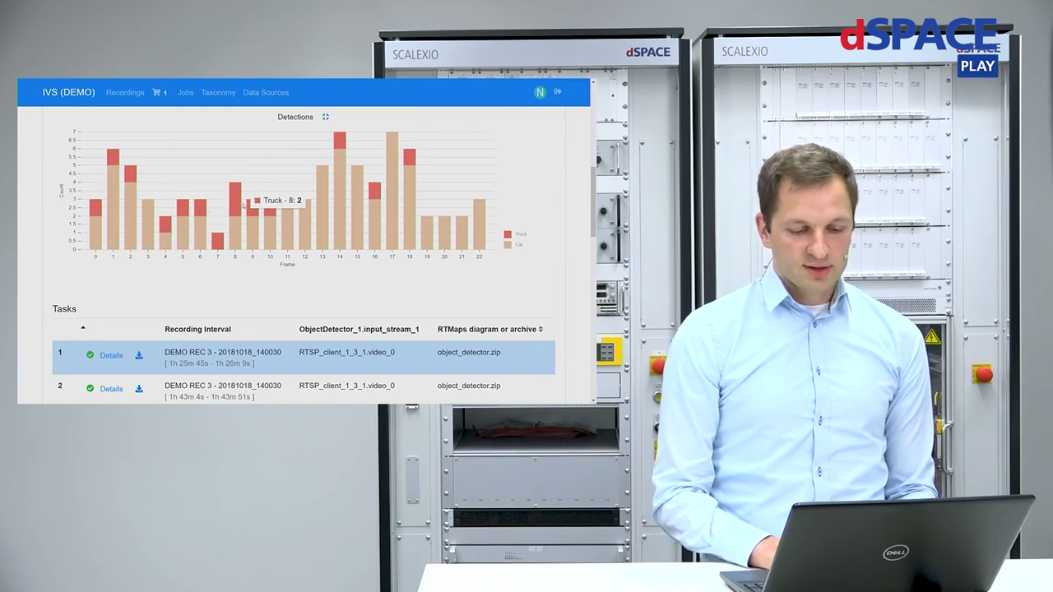
{"action": "scroll", "scroll_direction": "down", "scroll_amount": 3}
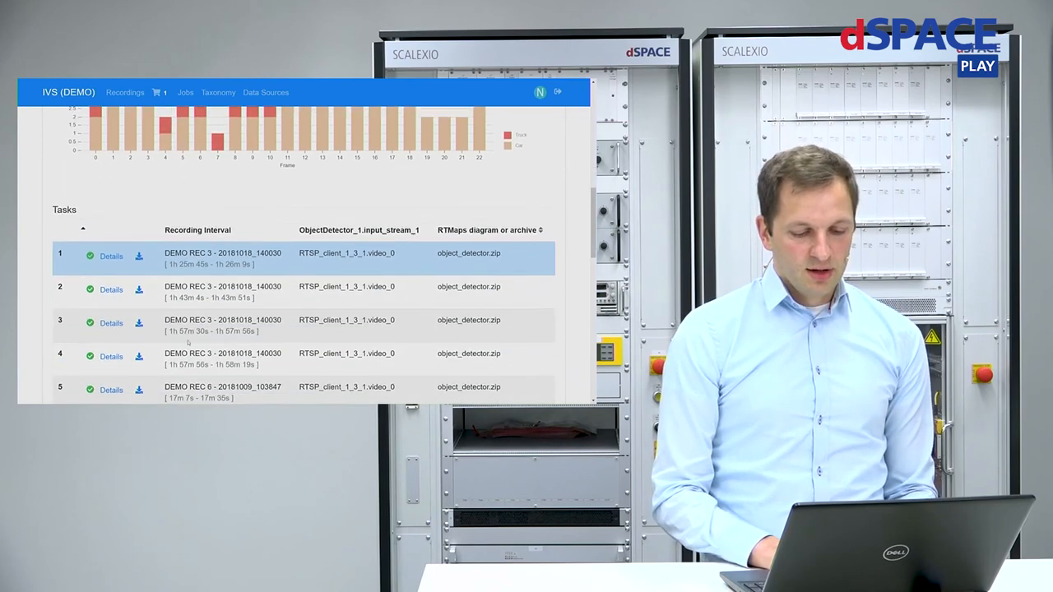
{"action": "scroll", "scroll_direction": "down", "scroll_amount": 3}
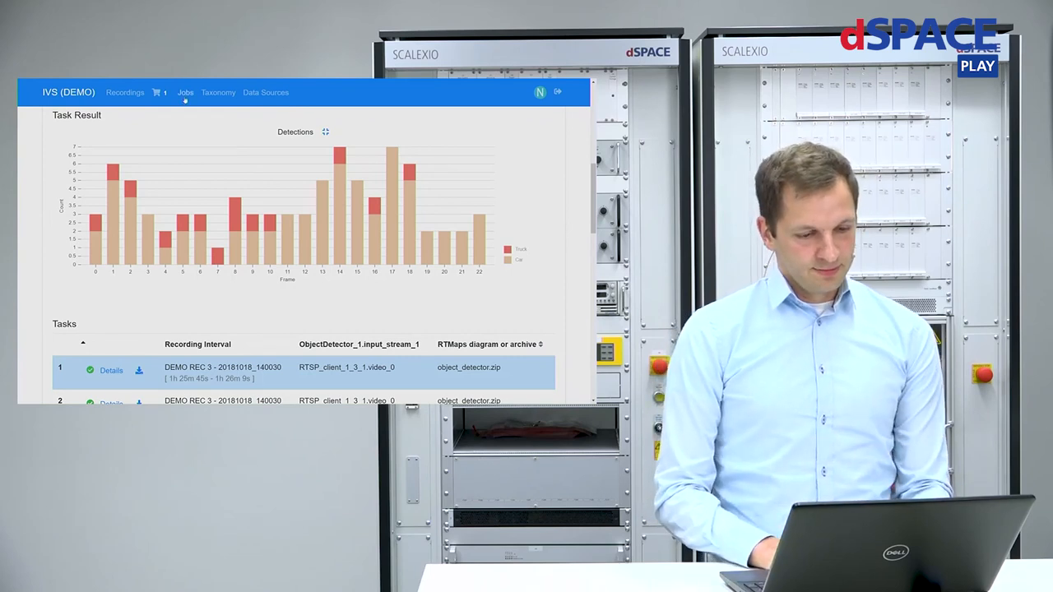
{"action": "left_click", "coordinate": [188, 93]}
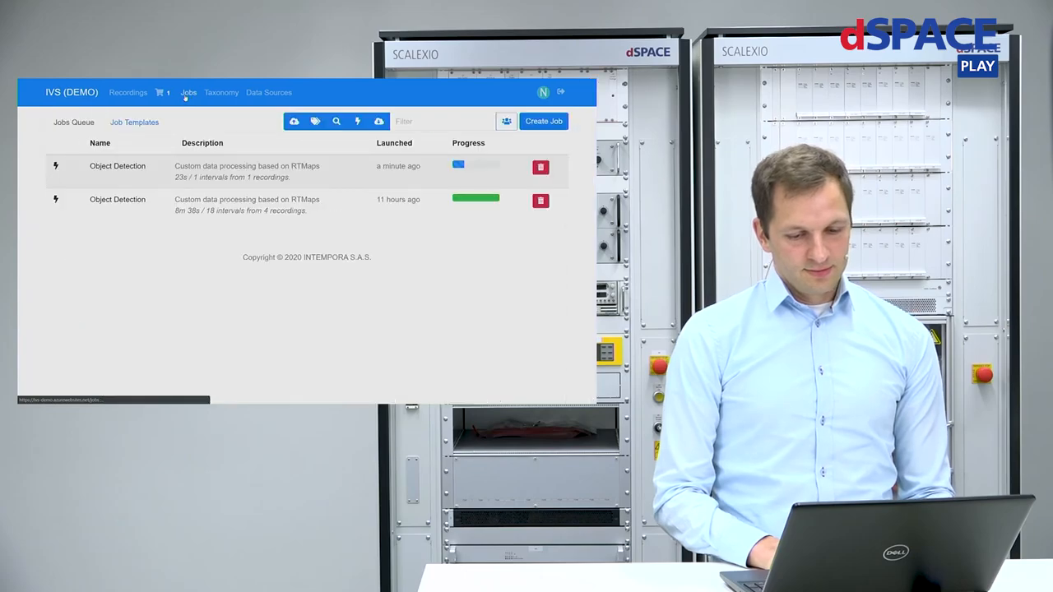